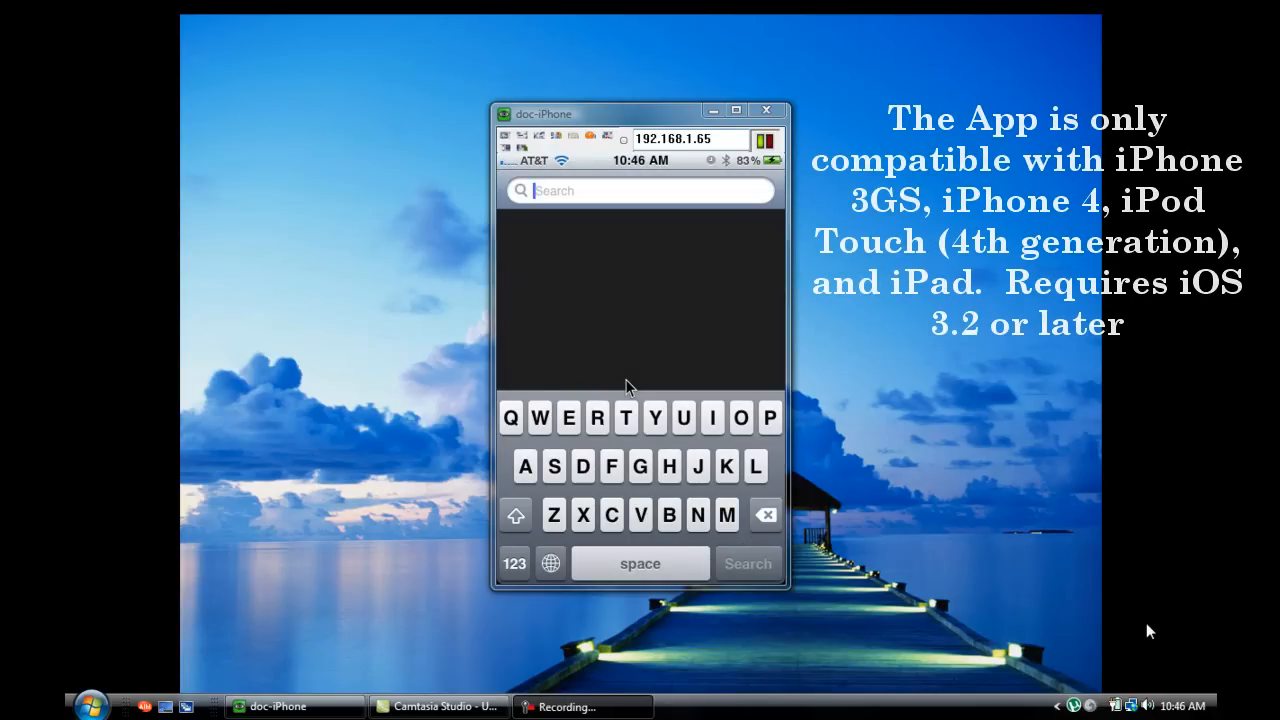
- Search the App Store for 'vi' to find and install the Vitek EH Series viewer
text(vi)
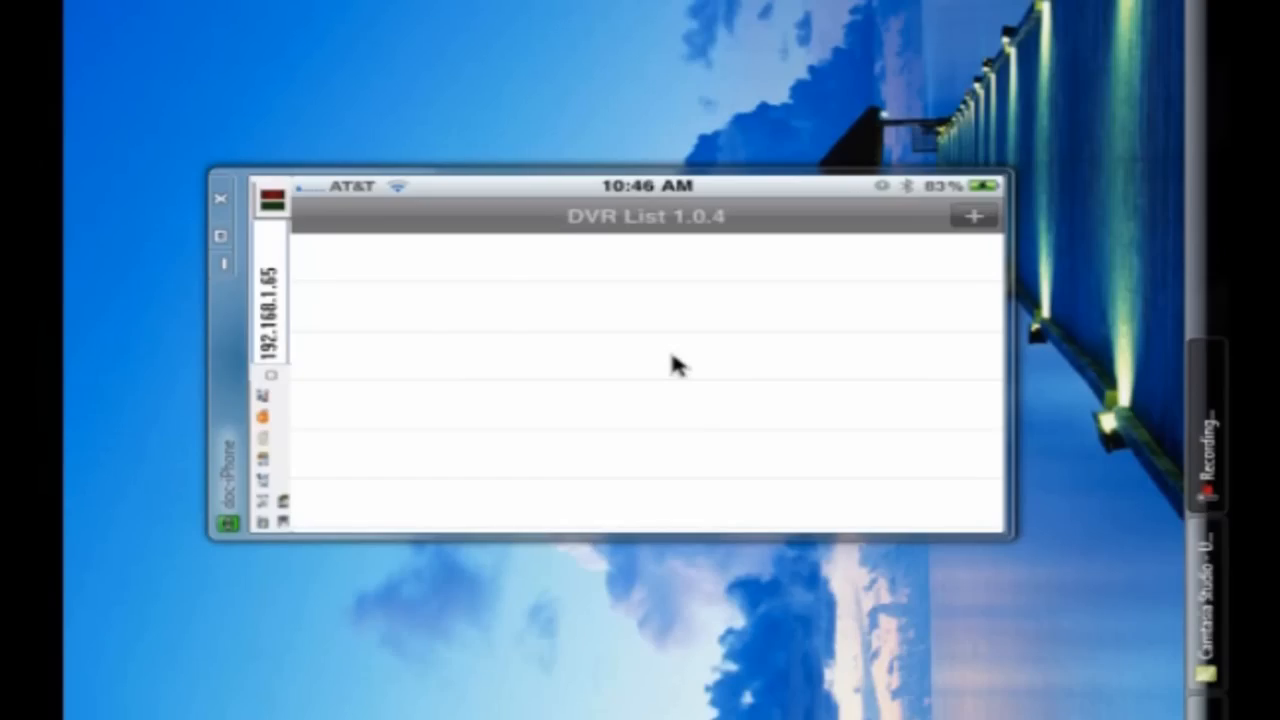
- Add a new DVR entry with server name Vitek
click(974, 213)
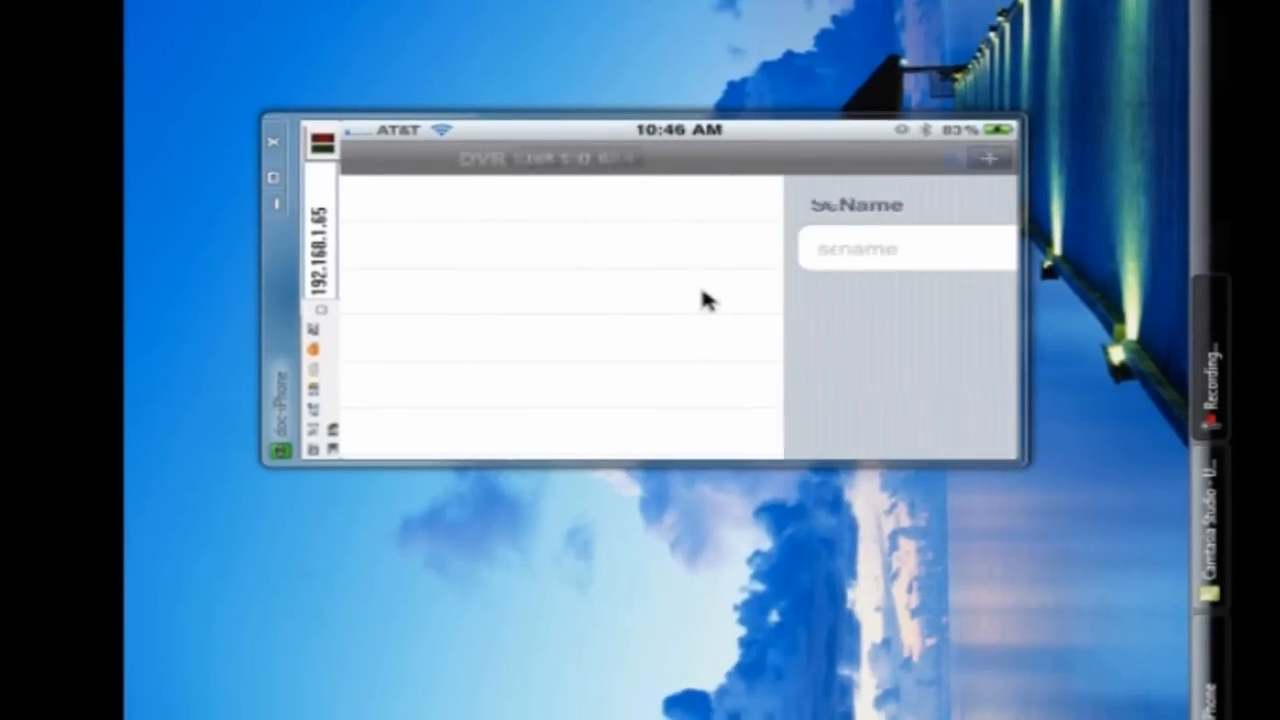
click(678, 248)
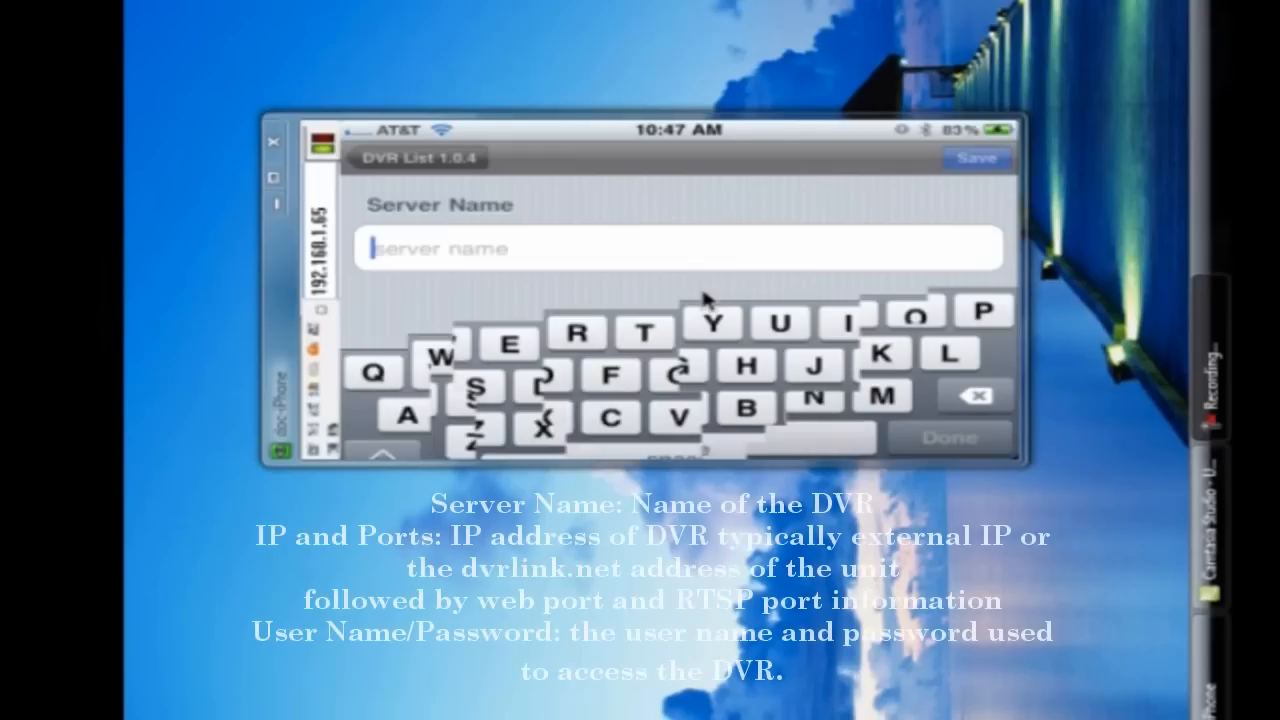
click(662, 311)
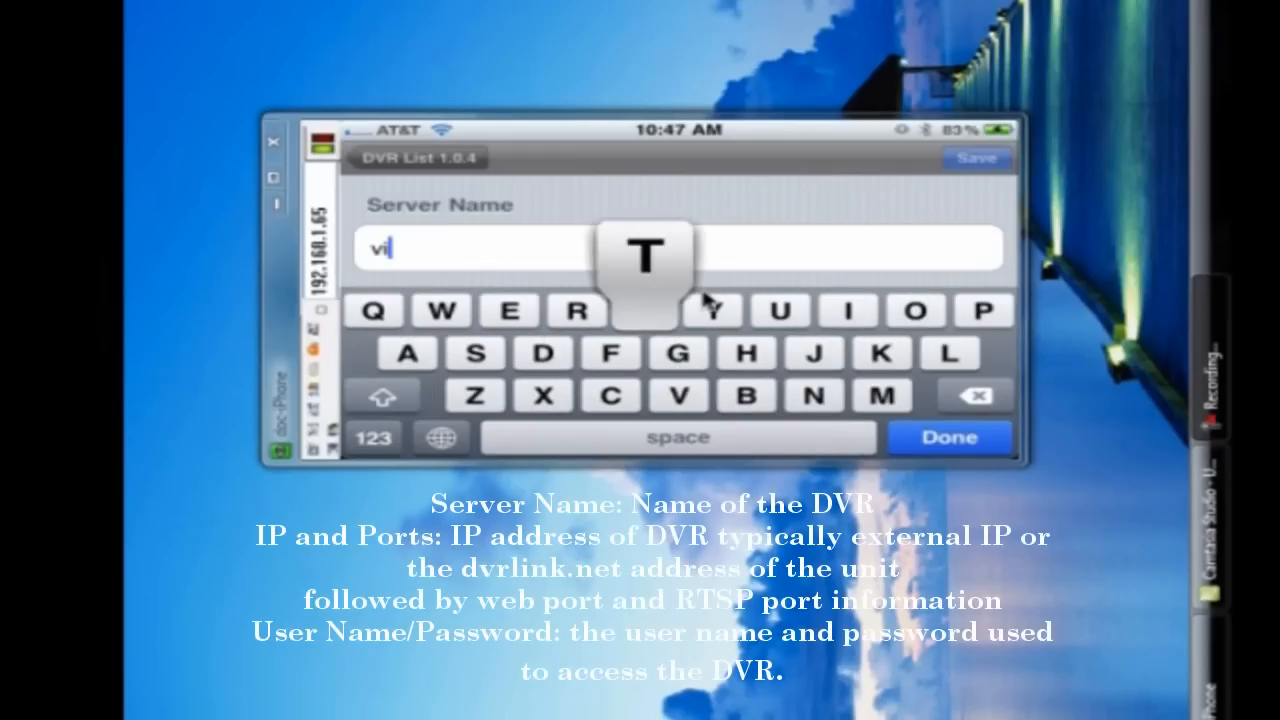
text(tek)
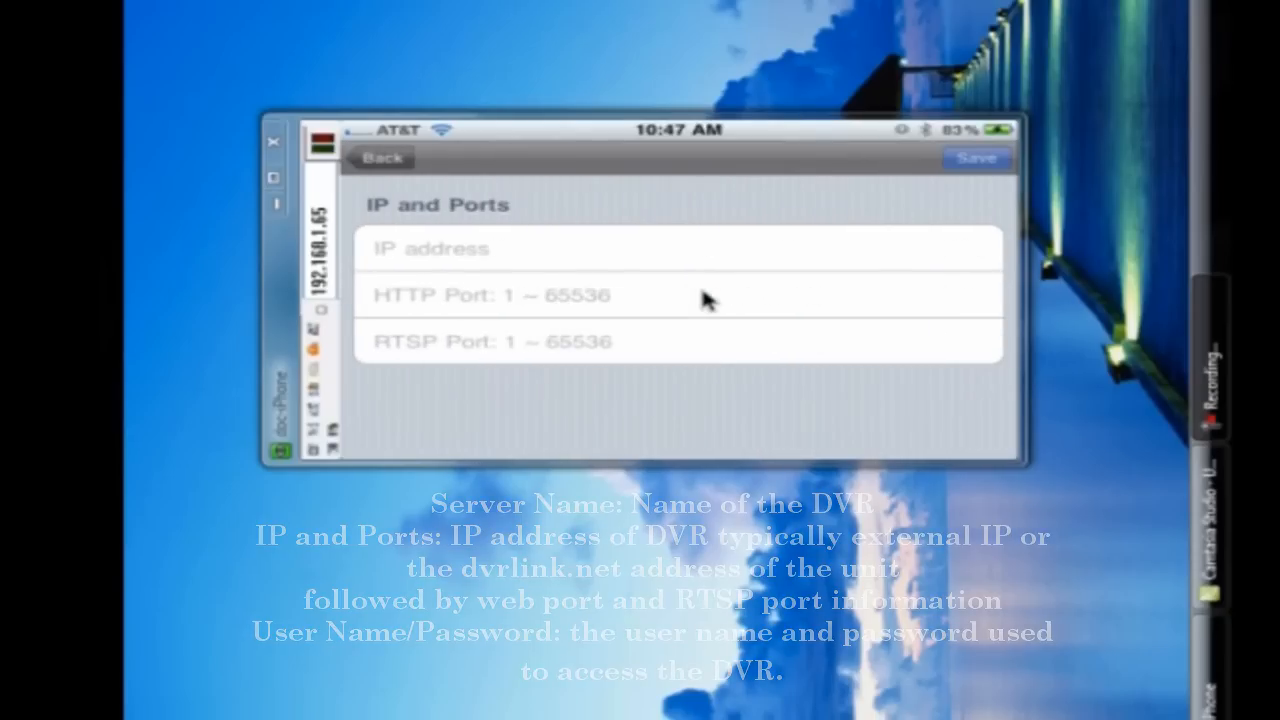
- Set the DVR address to Vitek.dvrlink.net with HTTP port 8080 and RTSP port 554
click(677, 248)
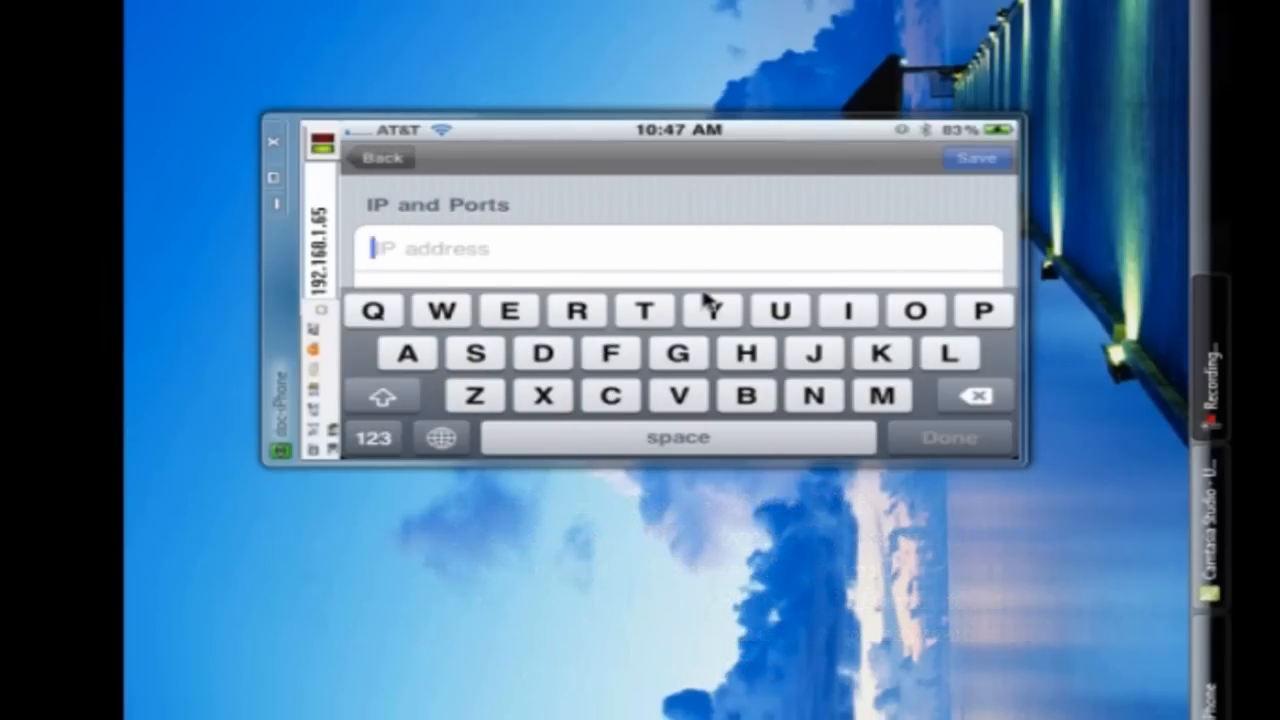
text(vit)
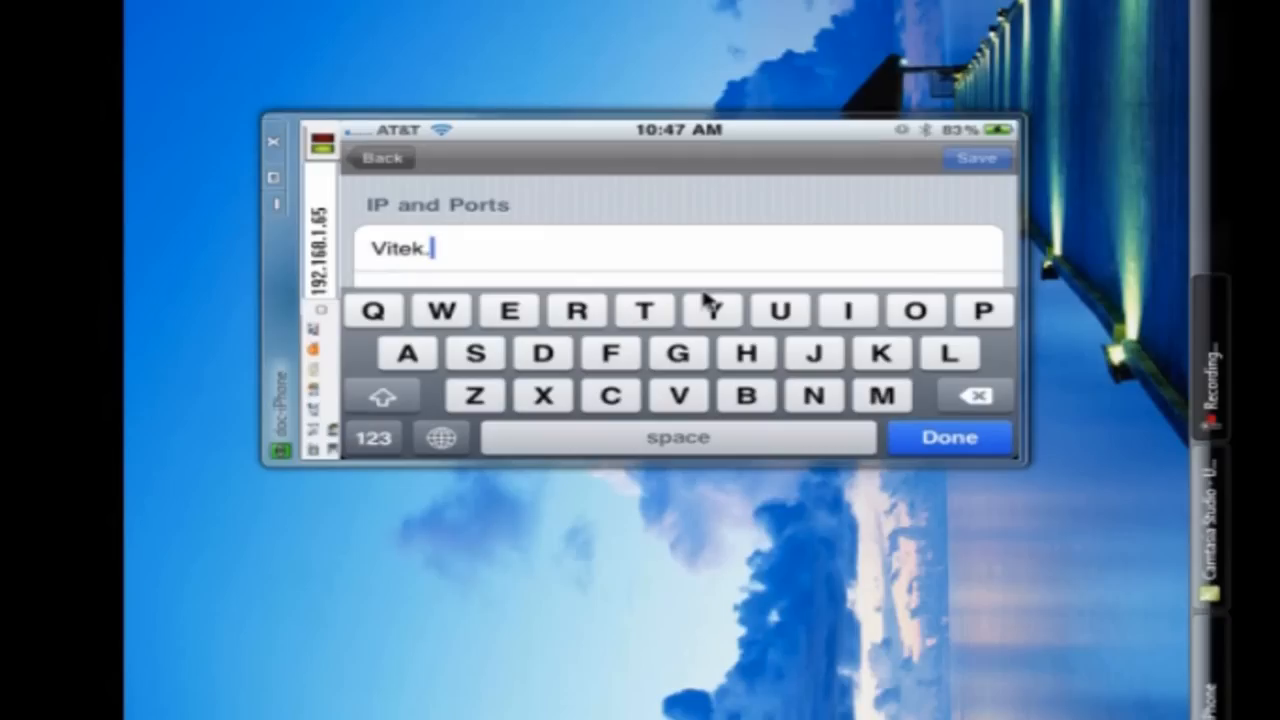
text(dvrlink.net)
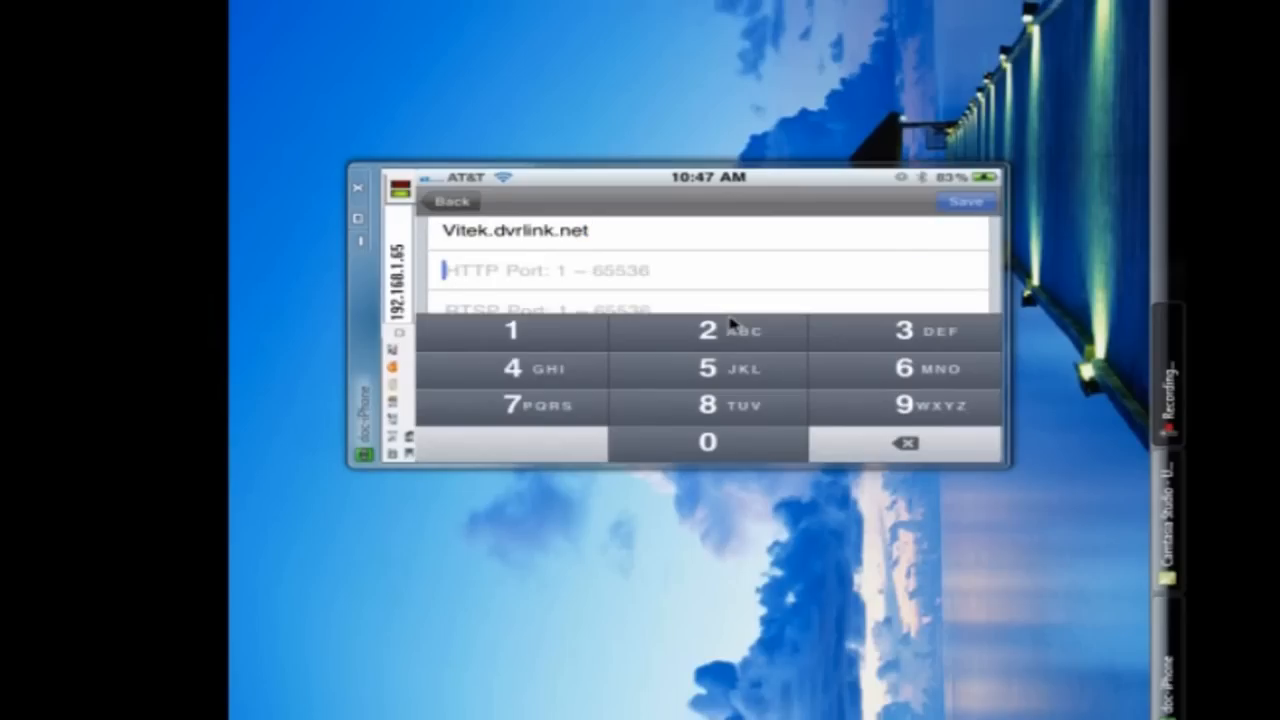
click(707, 406)
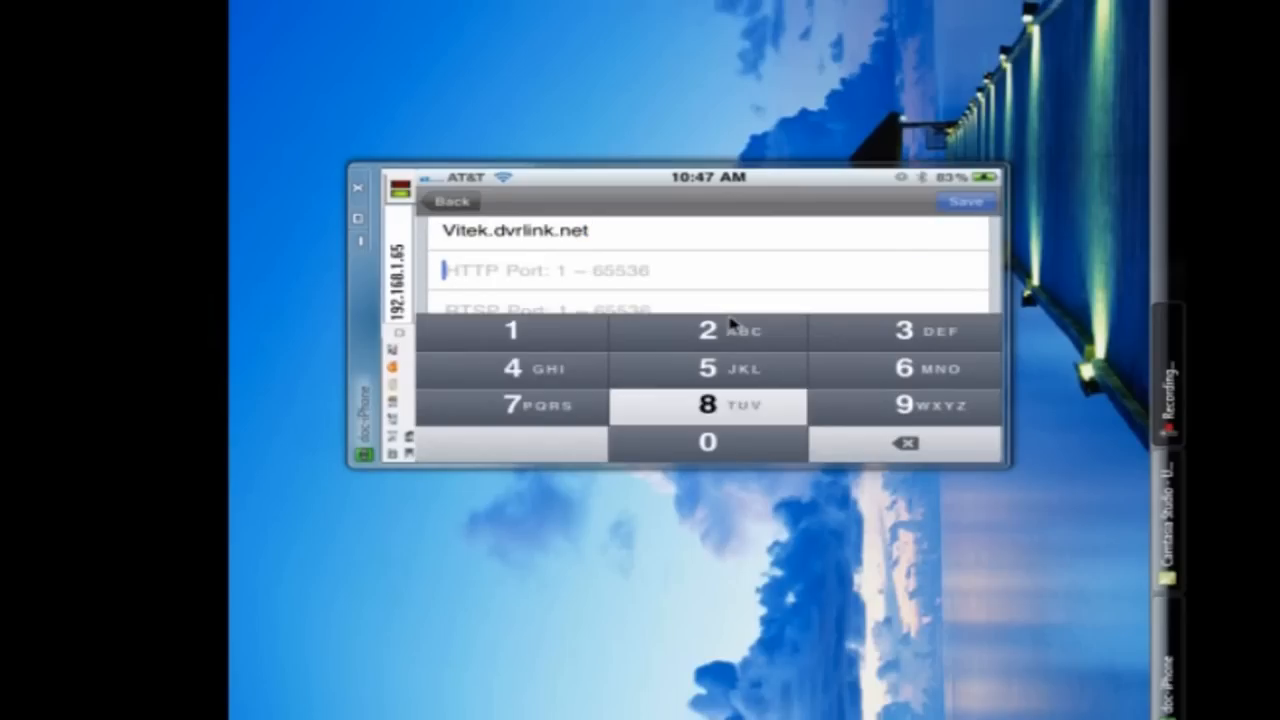
text(8080)
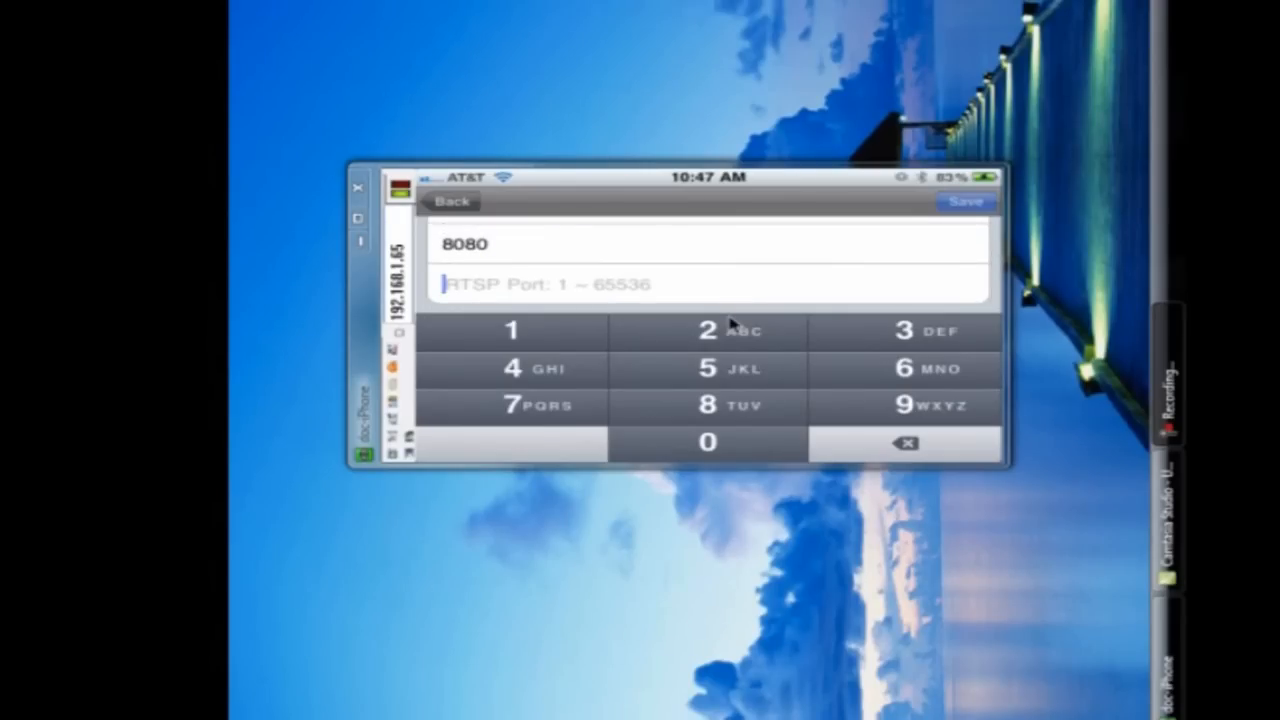
text(554)
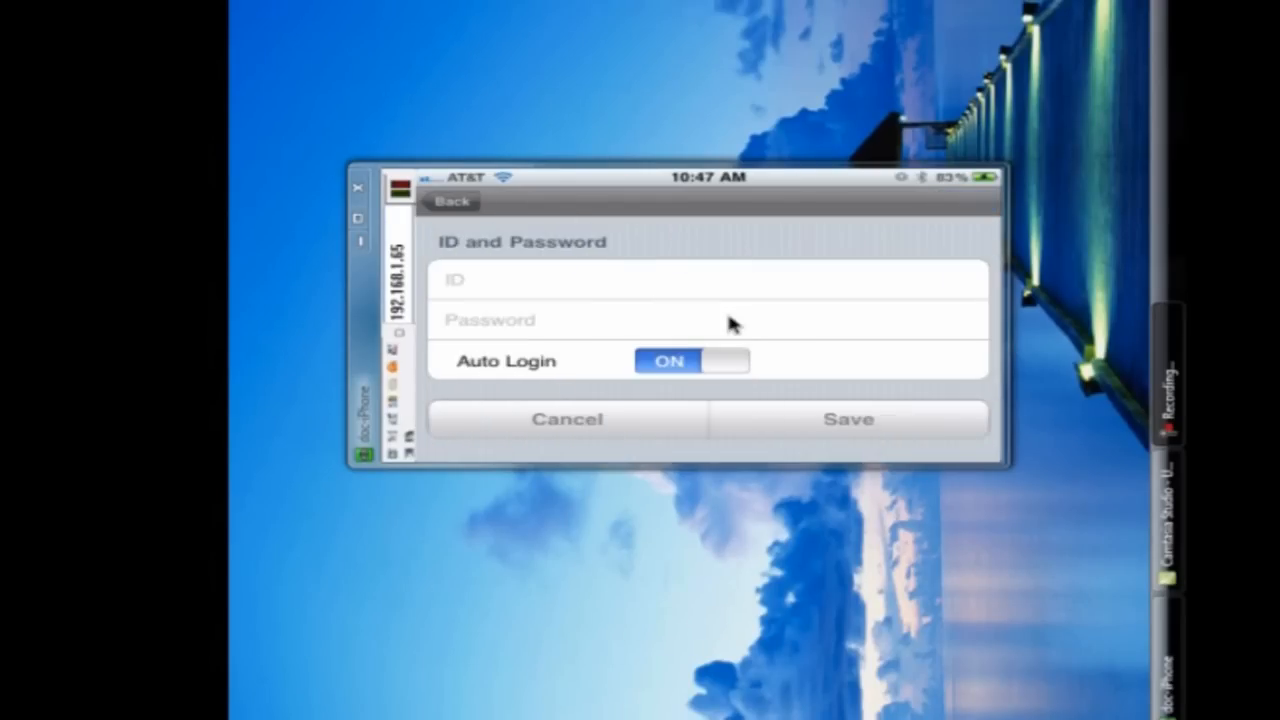
- Enter login ID ADMIN with a password, keep Auto Login on, and save the entry
click(710, 280)
text(A)
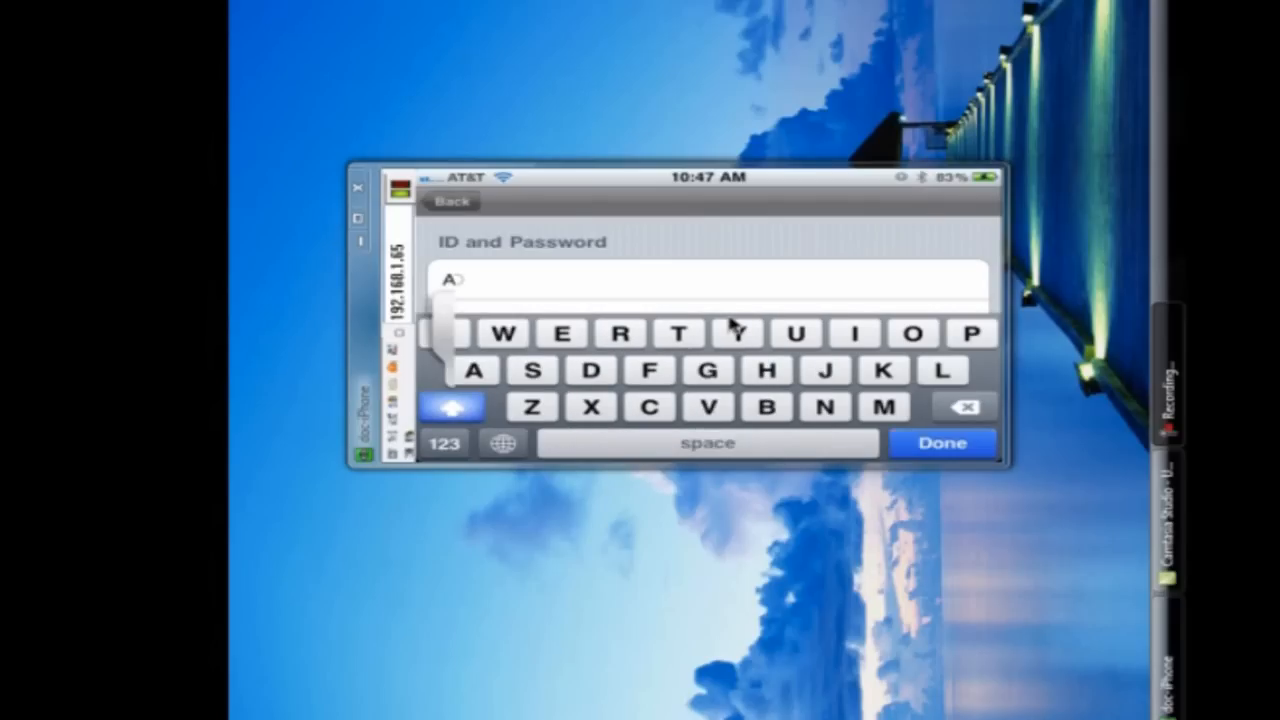
text(DMIN)
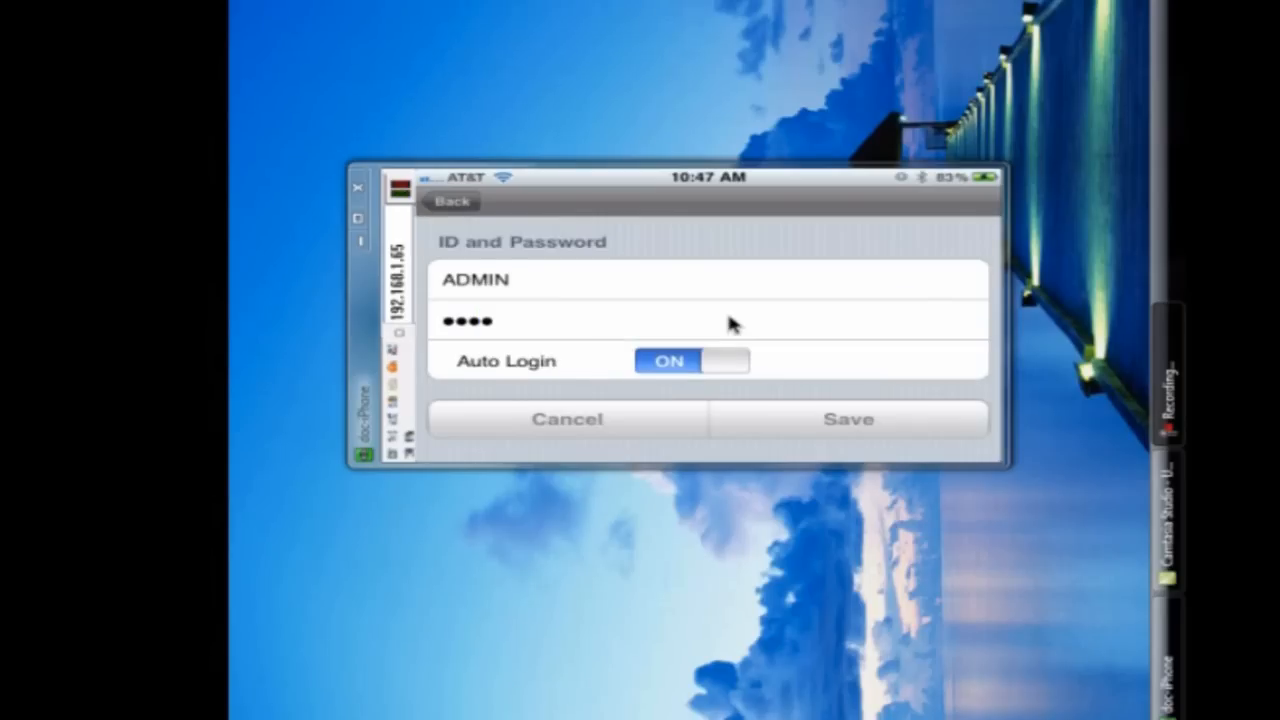
click(849, 419)
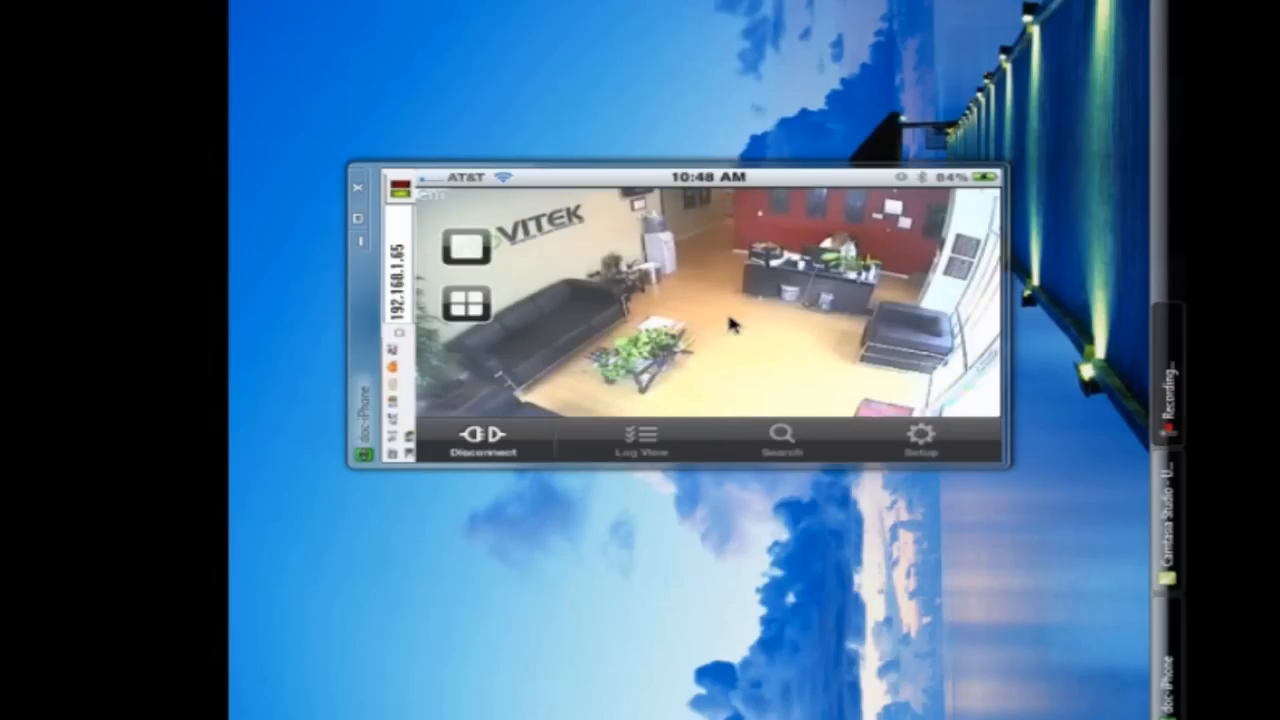
- Connect to the saved Vitek DVR to show the live office camera feed
click(466, 301)
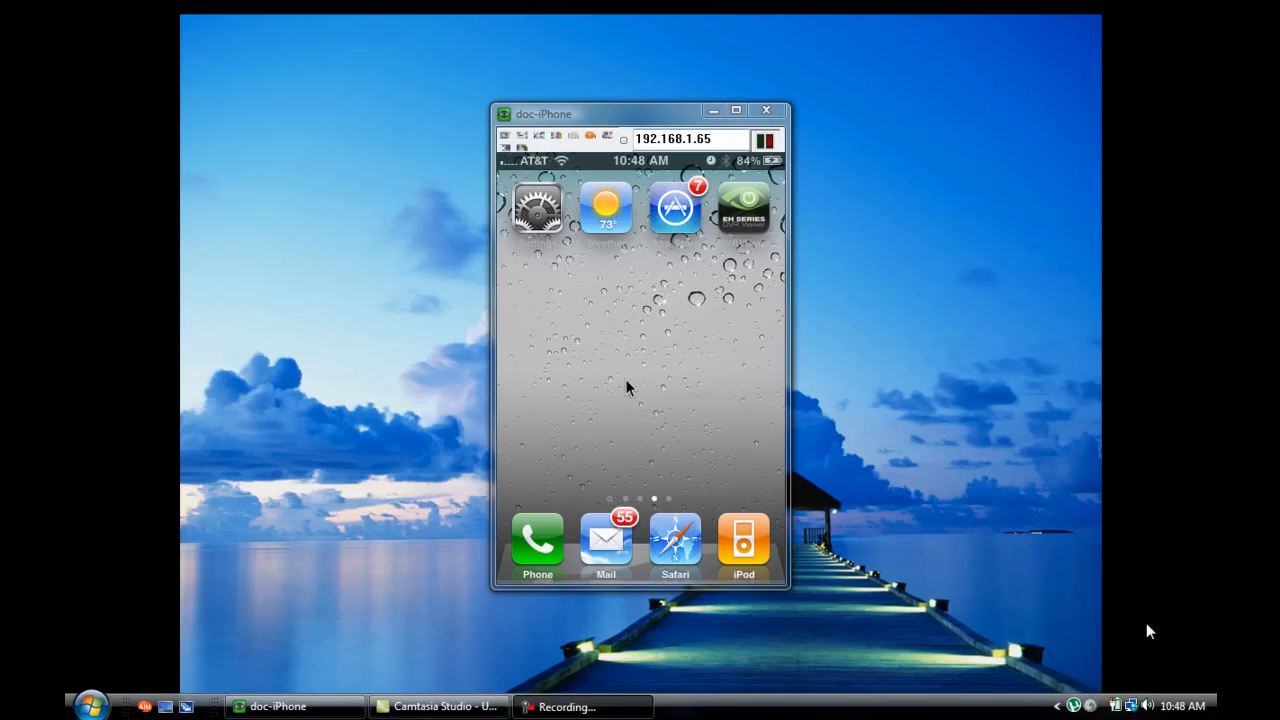
mouse_move(625, 707)
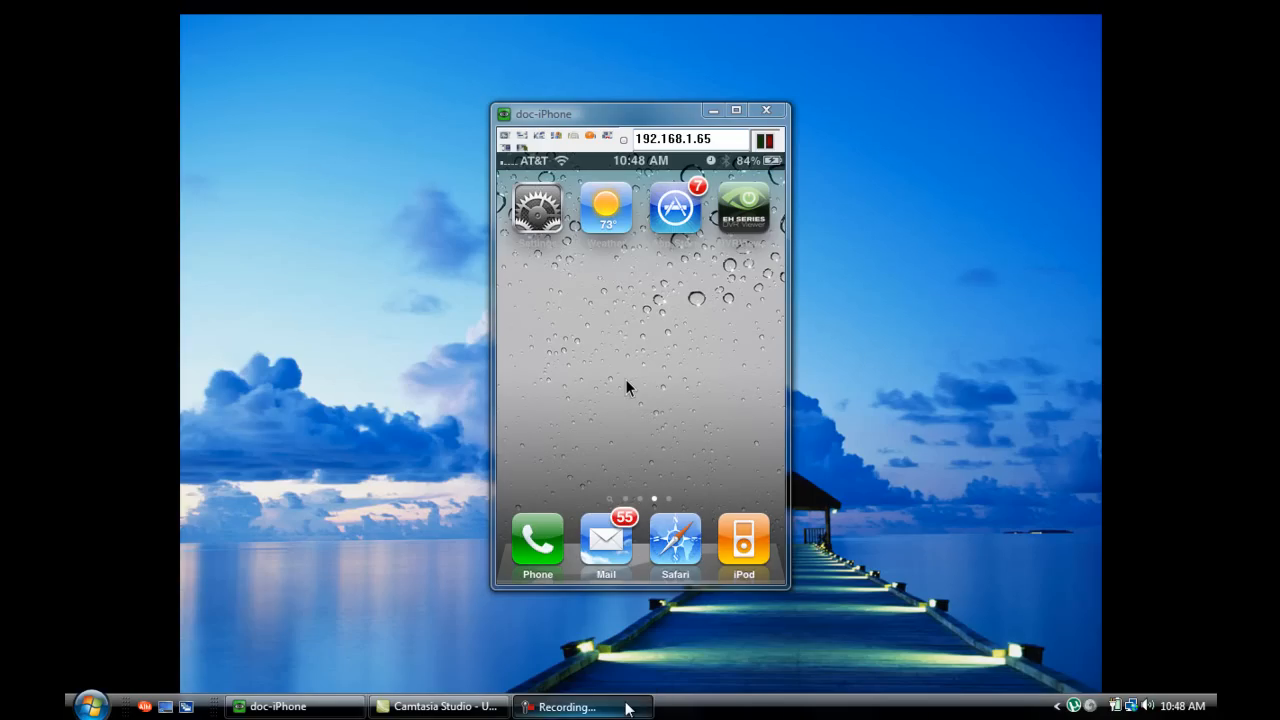